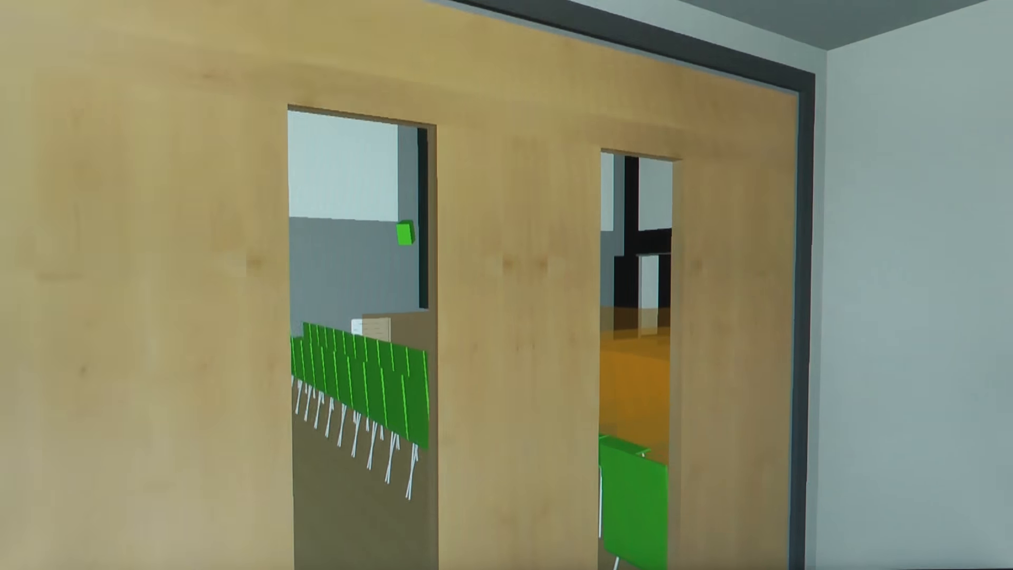
mouse_move(507, 285)
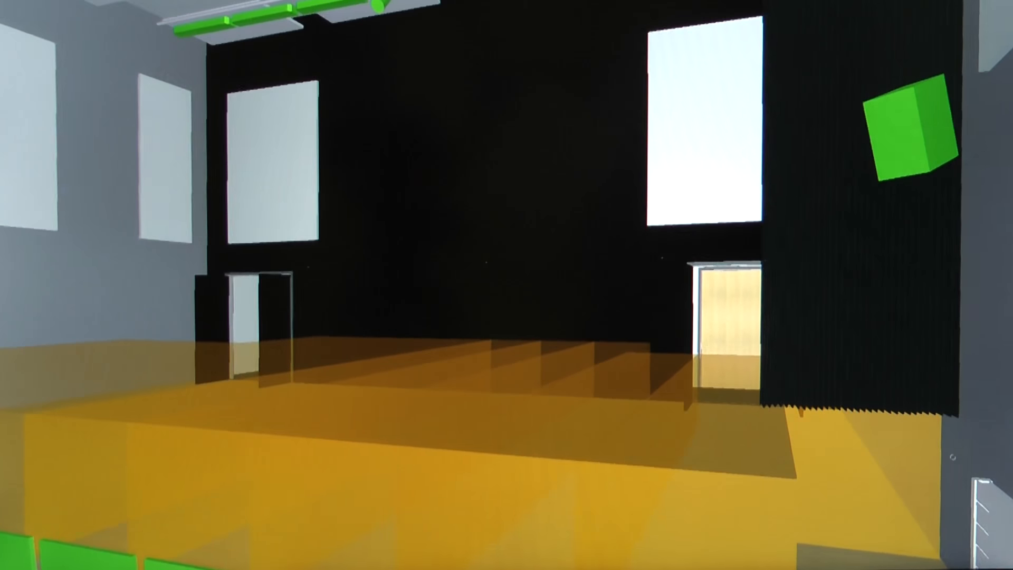
mouse_move(507, 285)
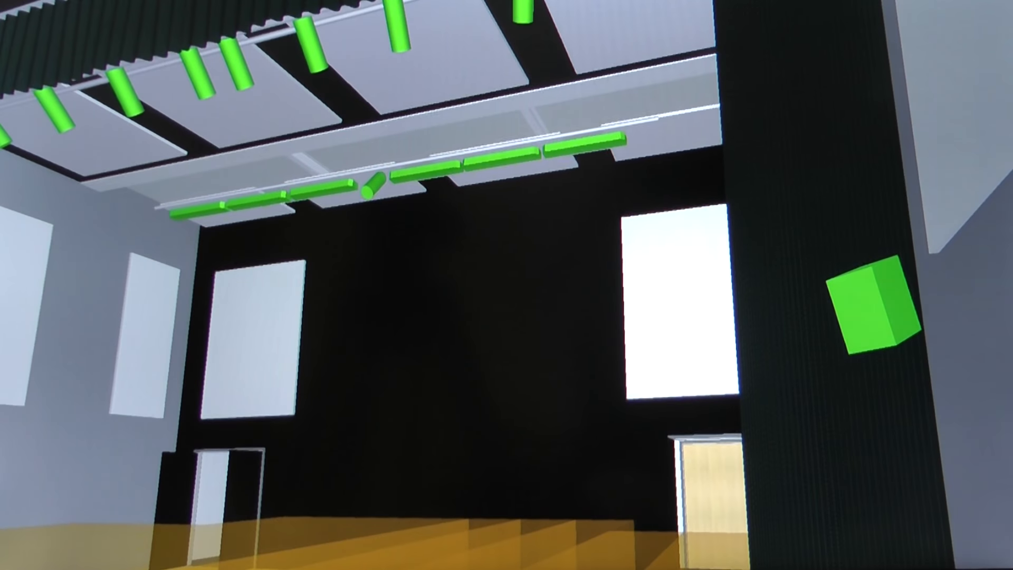
mouse_move(506, 285)
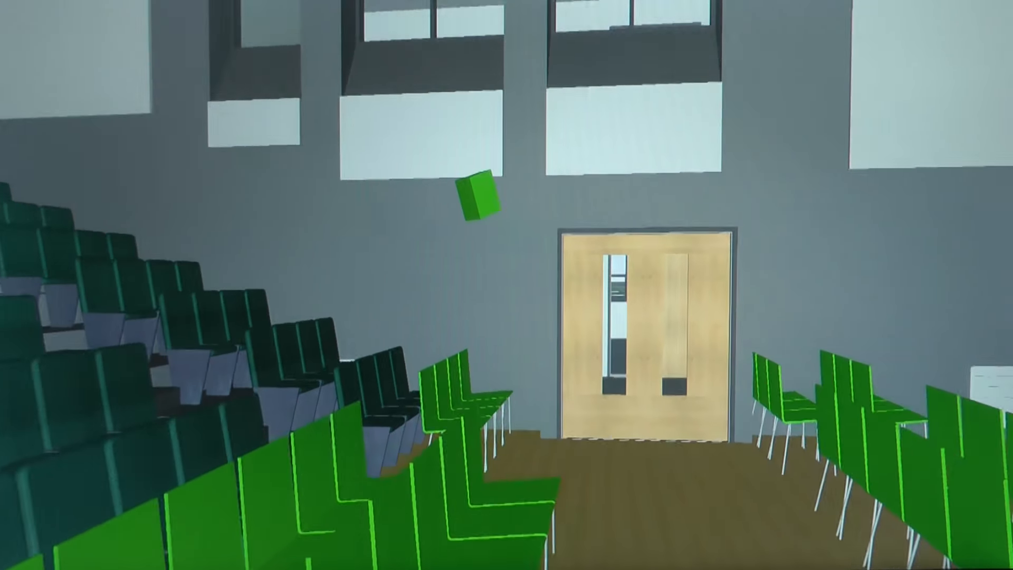
mouse_move(507, 285)
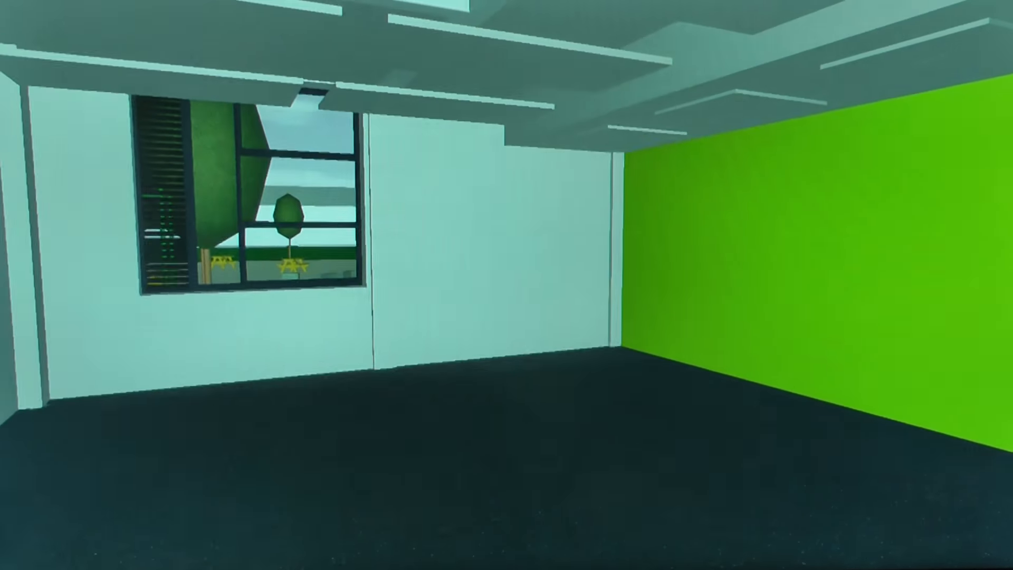
mouse_move(506, 285)
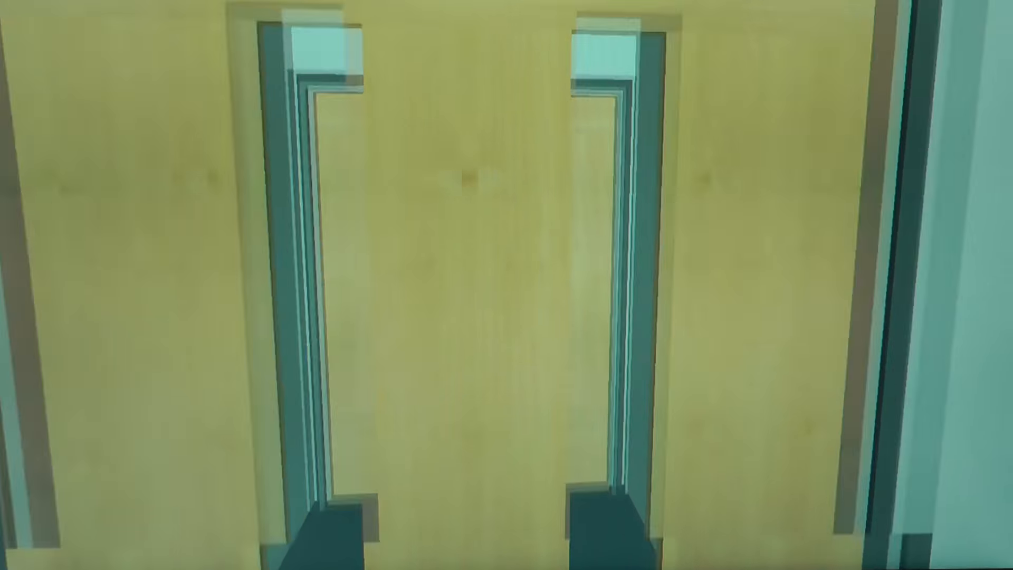
mouse_move(507, 285)
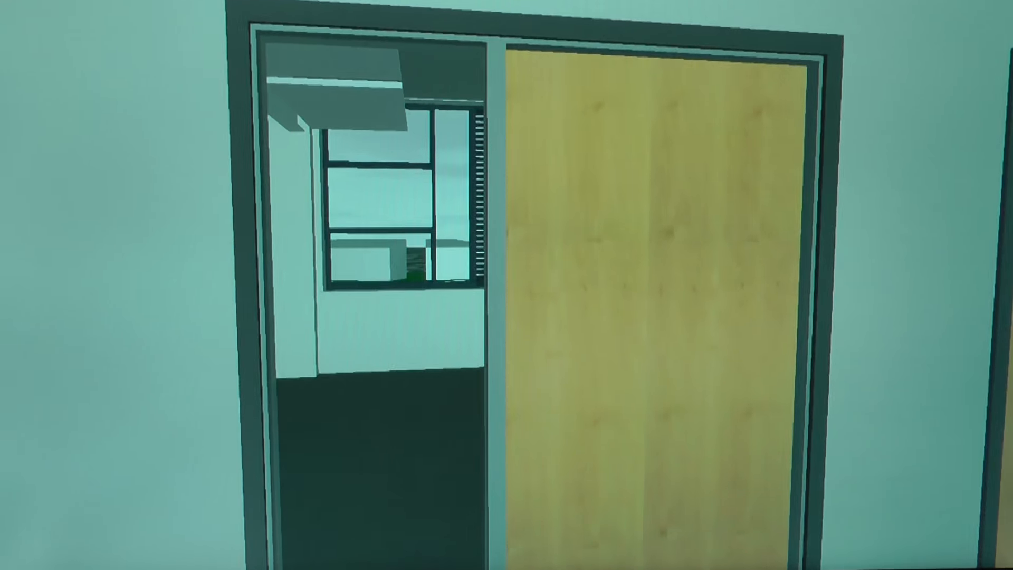
mouse_move(506, 285)
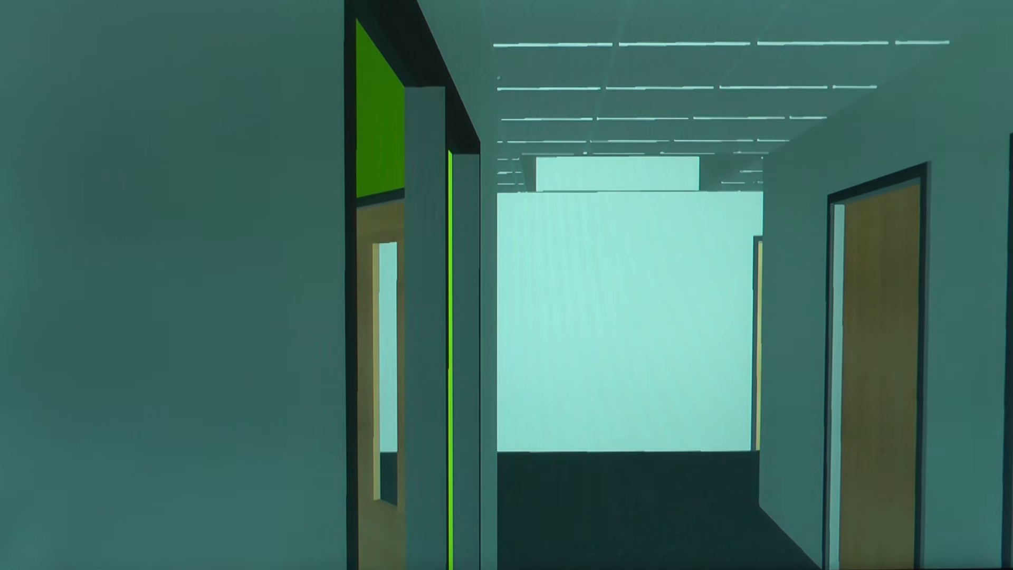
mouse_move(506, 285)
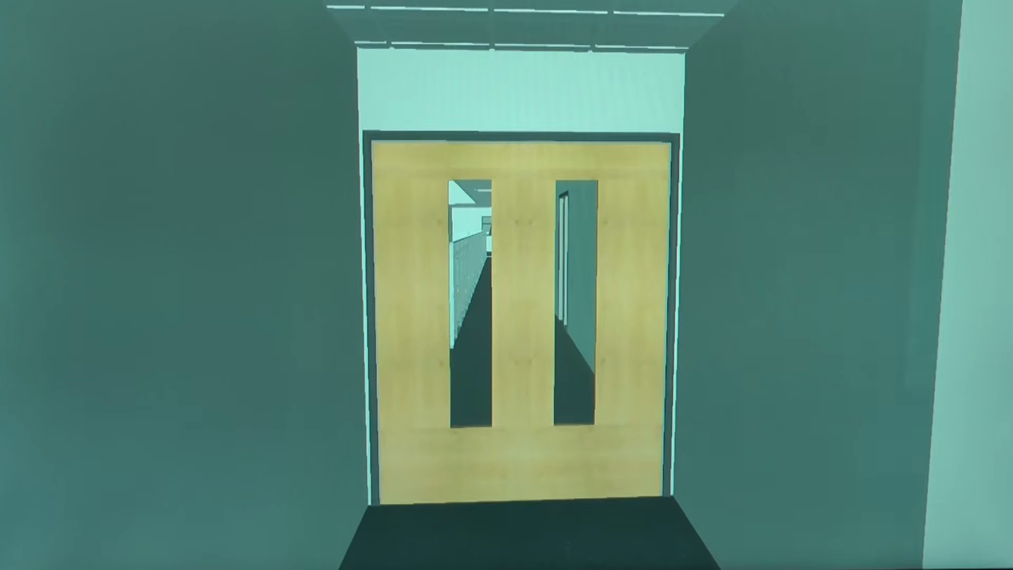
Step: Walk forward along the corridor past the side doorways to the wooden double doors
key(w)
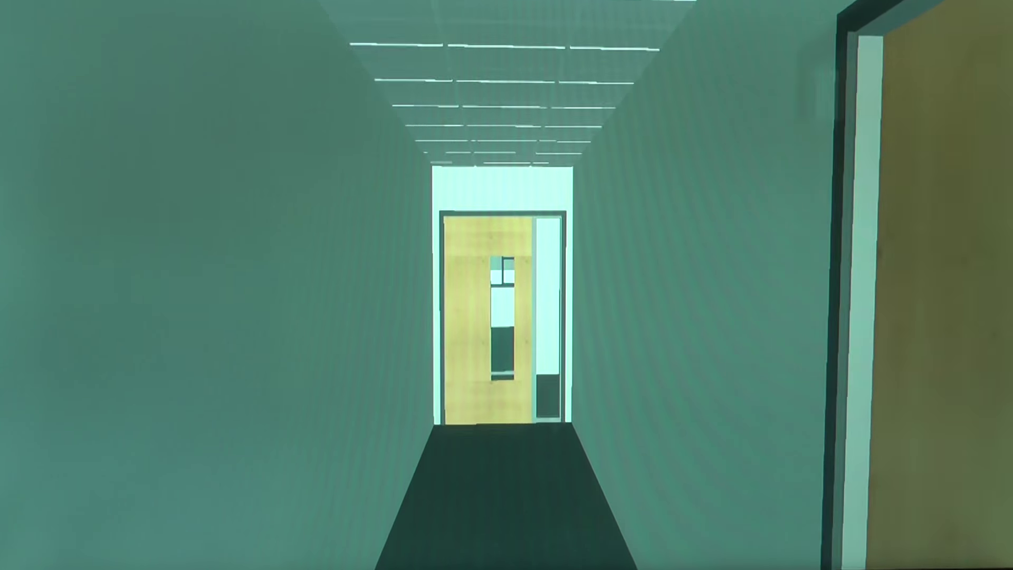
Step: Walk forward through the double doors into the next corridor toward the single wooden door
key(w)
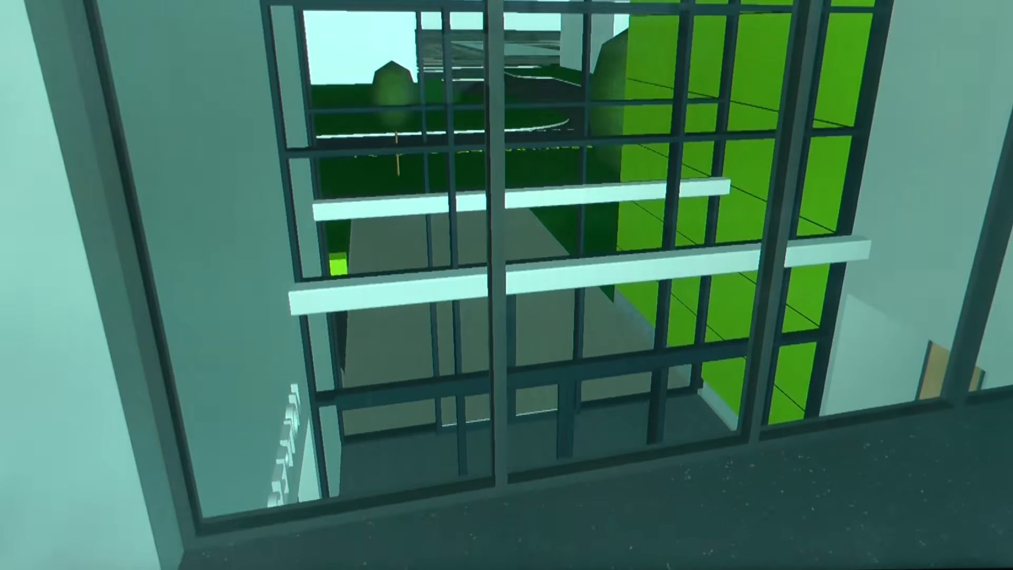
mouse_move(506, 285)
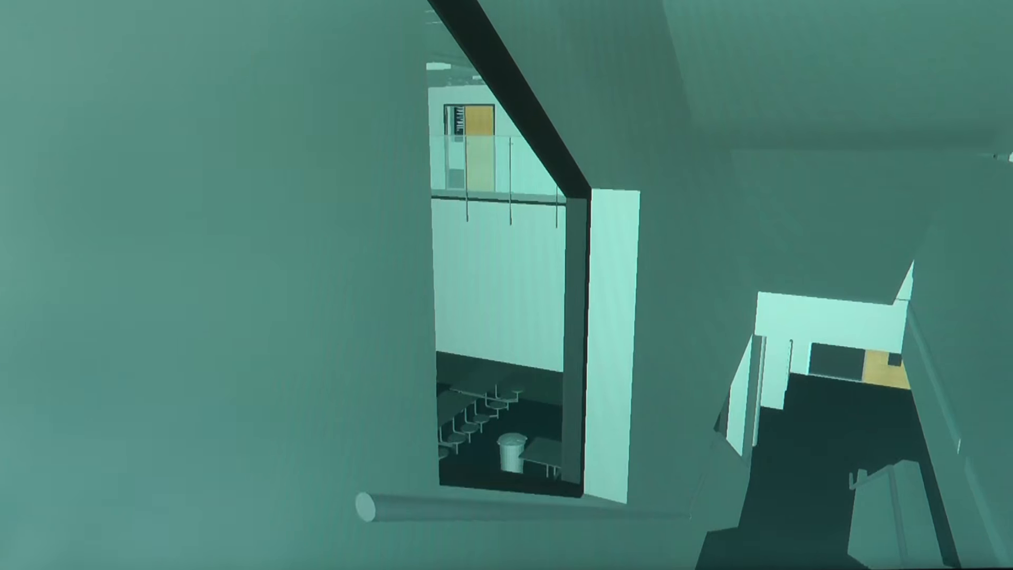
mouse_move(507, 285)
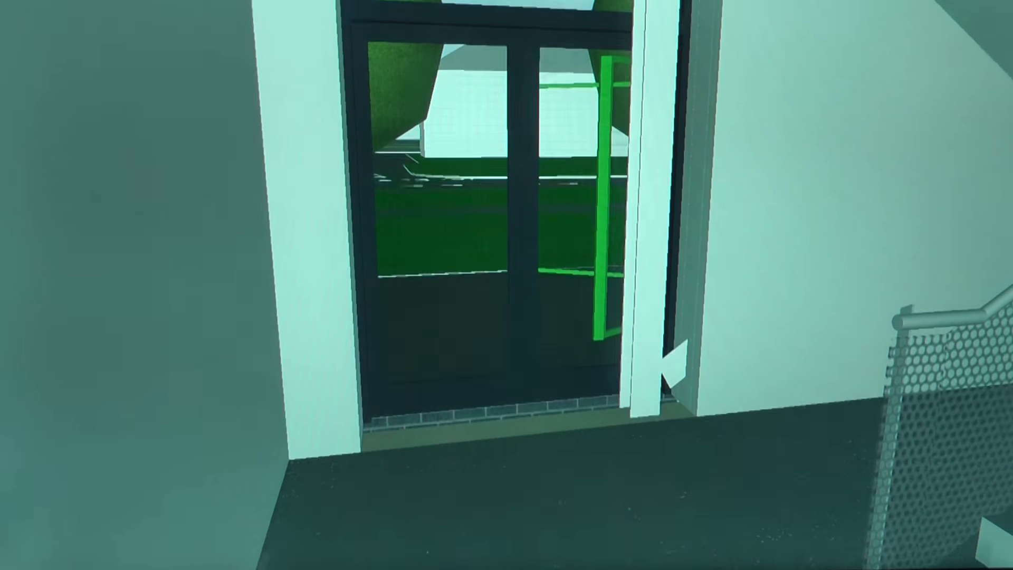
mouse_move(507, 285)
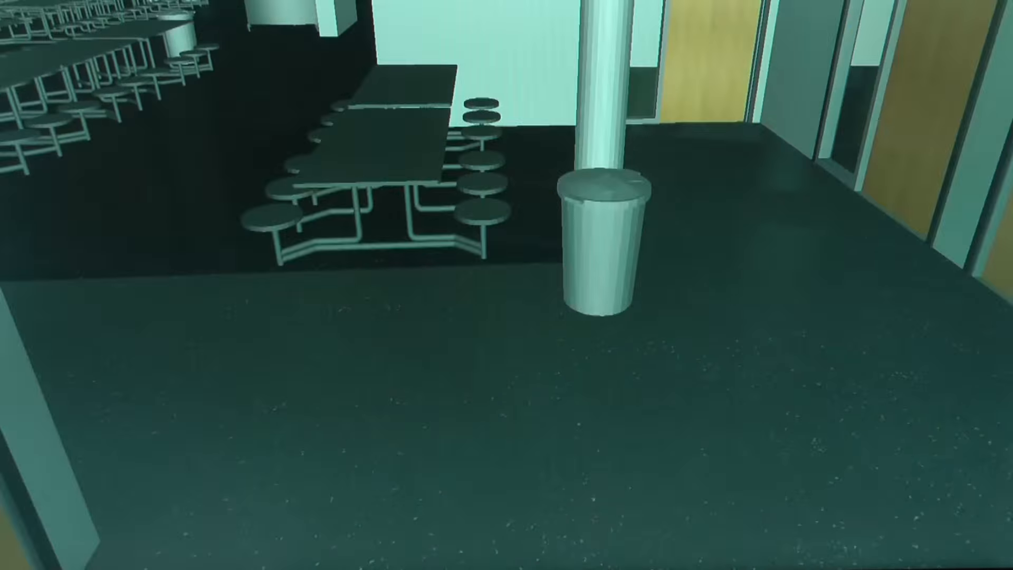
mouse_move(507, 285)
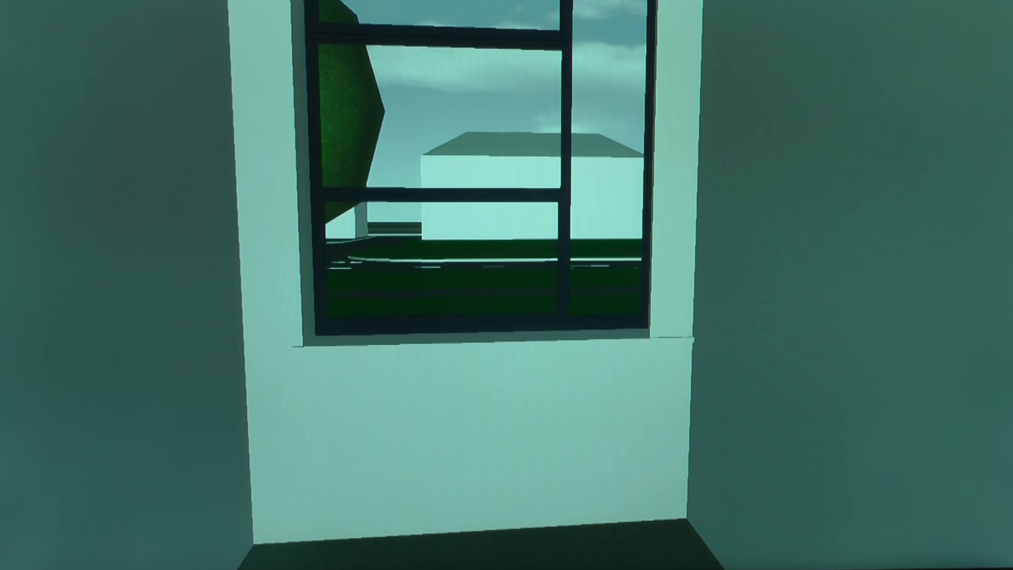
mouse_move(507, 285)
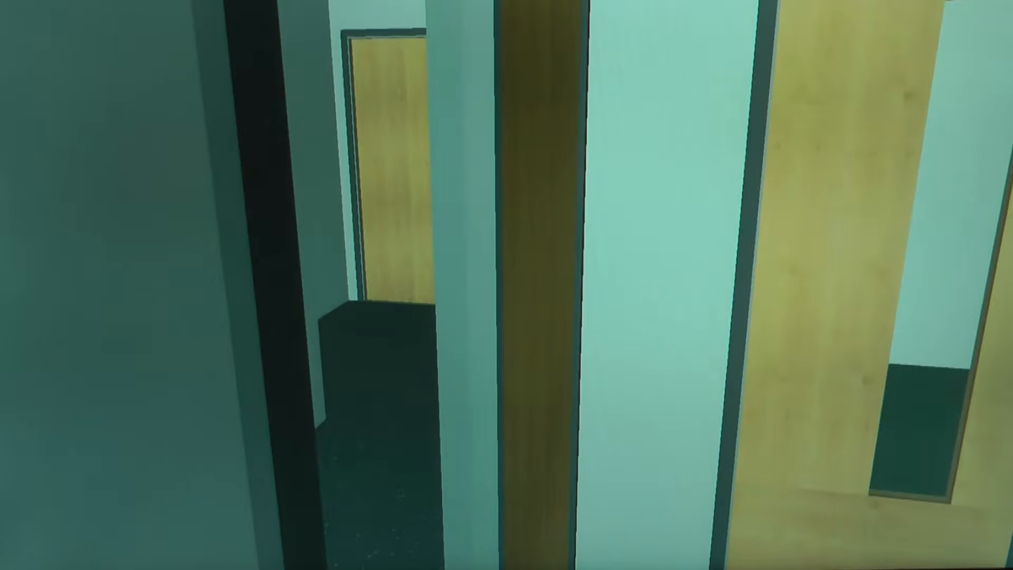
mouse_move(507, 285)
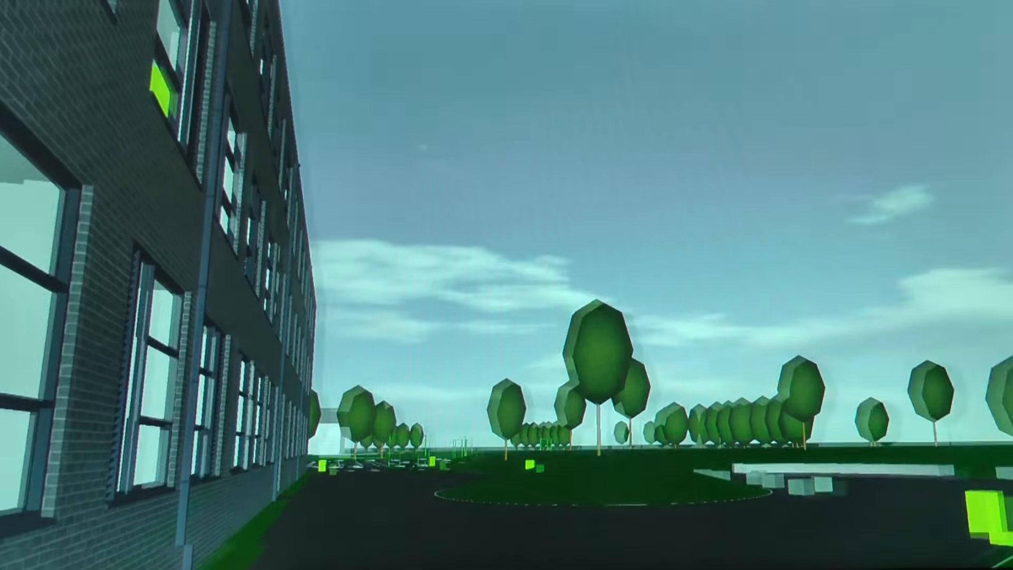
mouse_move(507, 285)
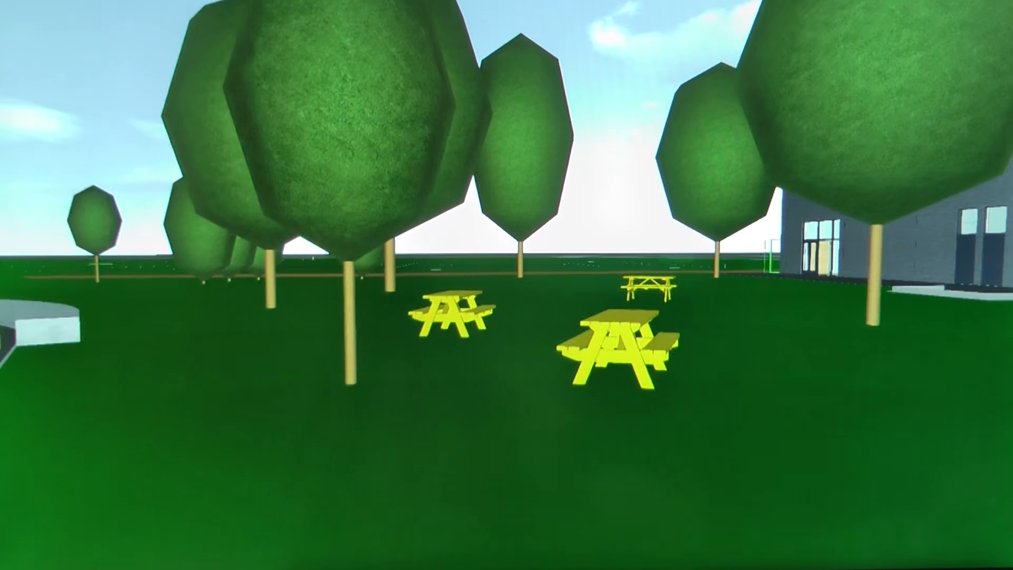
mouse_move(507, 285)
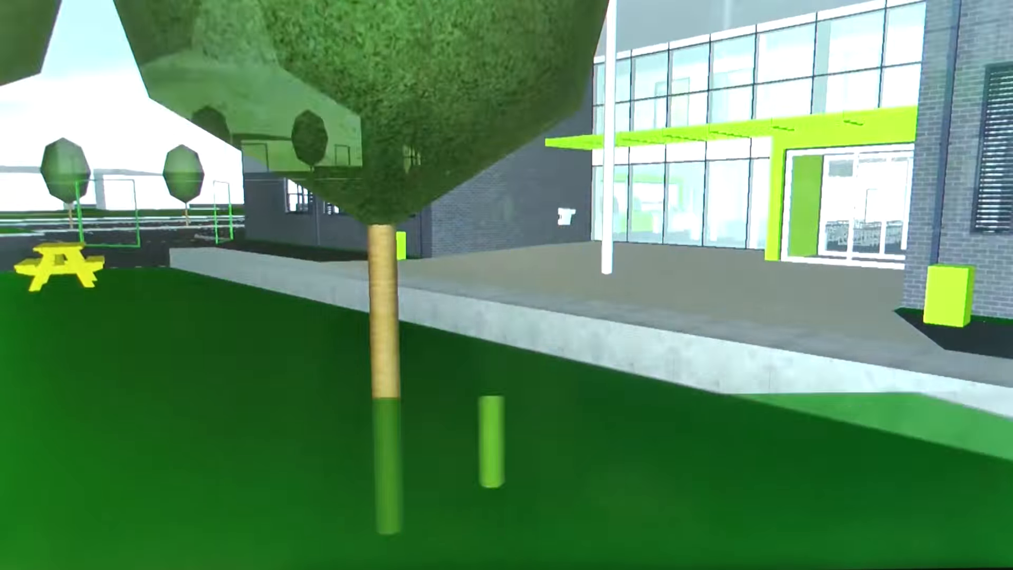
mouse_move(507, 285)
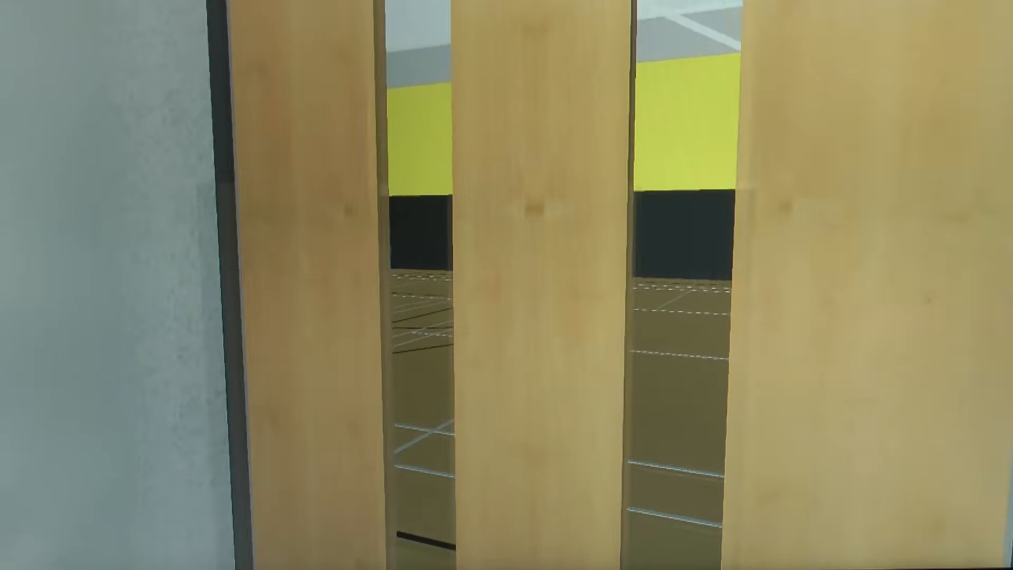
mouse_move(506, 285)
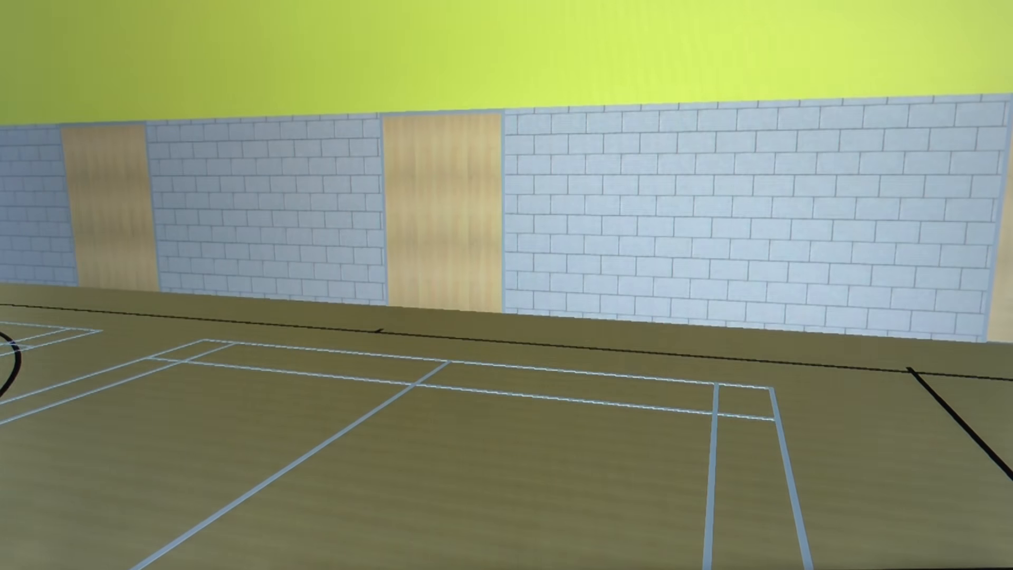